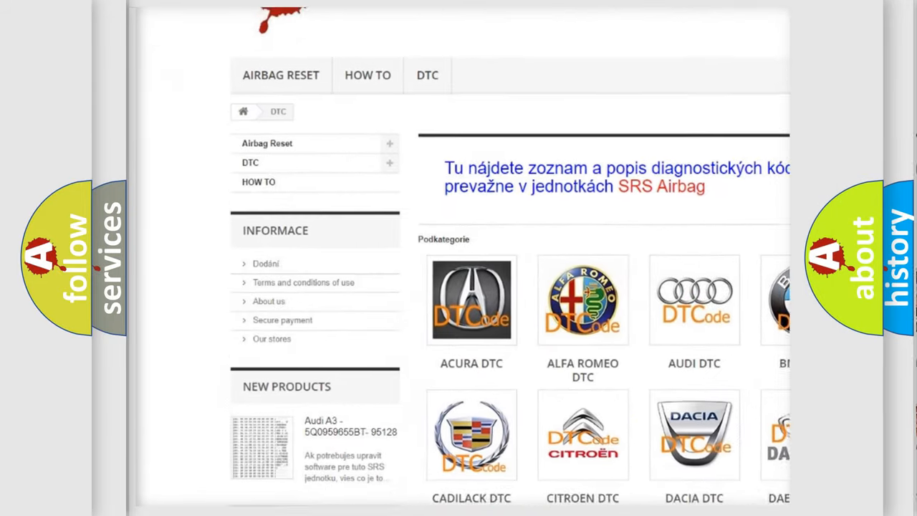
scroll("down", 3)
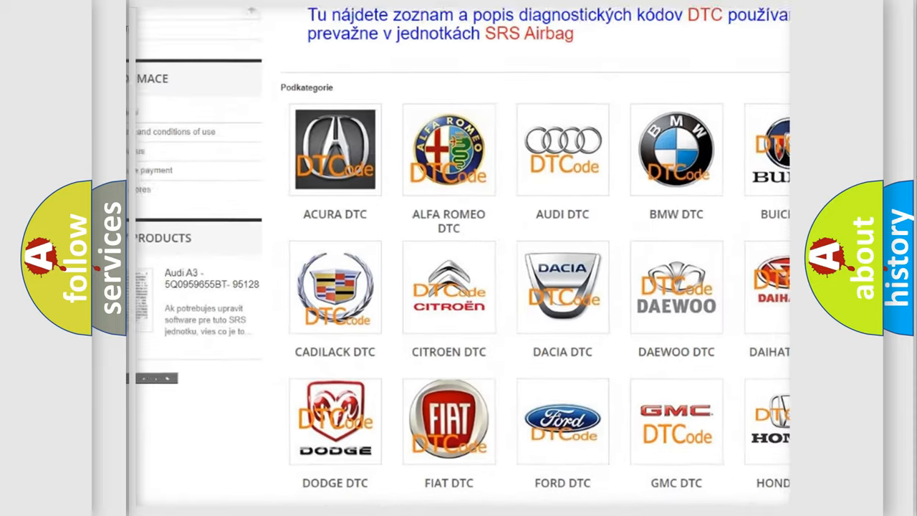
scroll("down", 3)
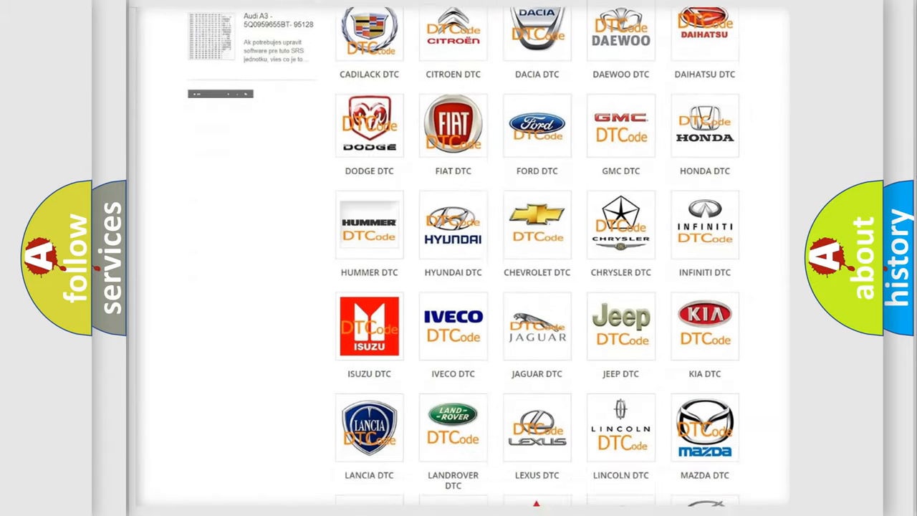
scroll("down", 3)
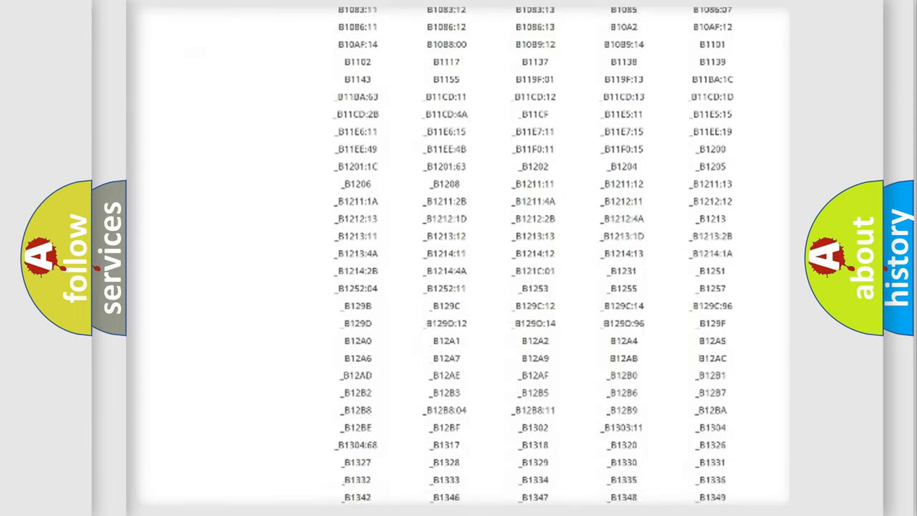
scroll("down", 3)
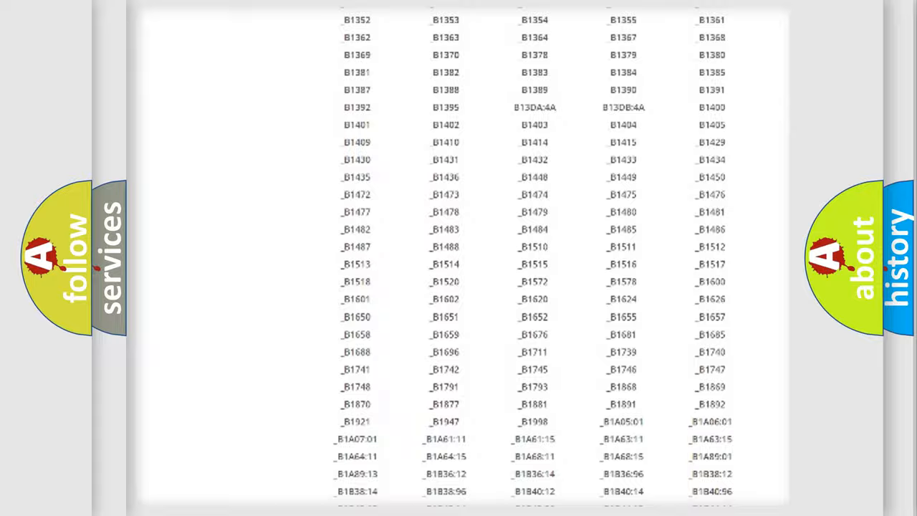